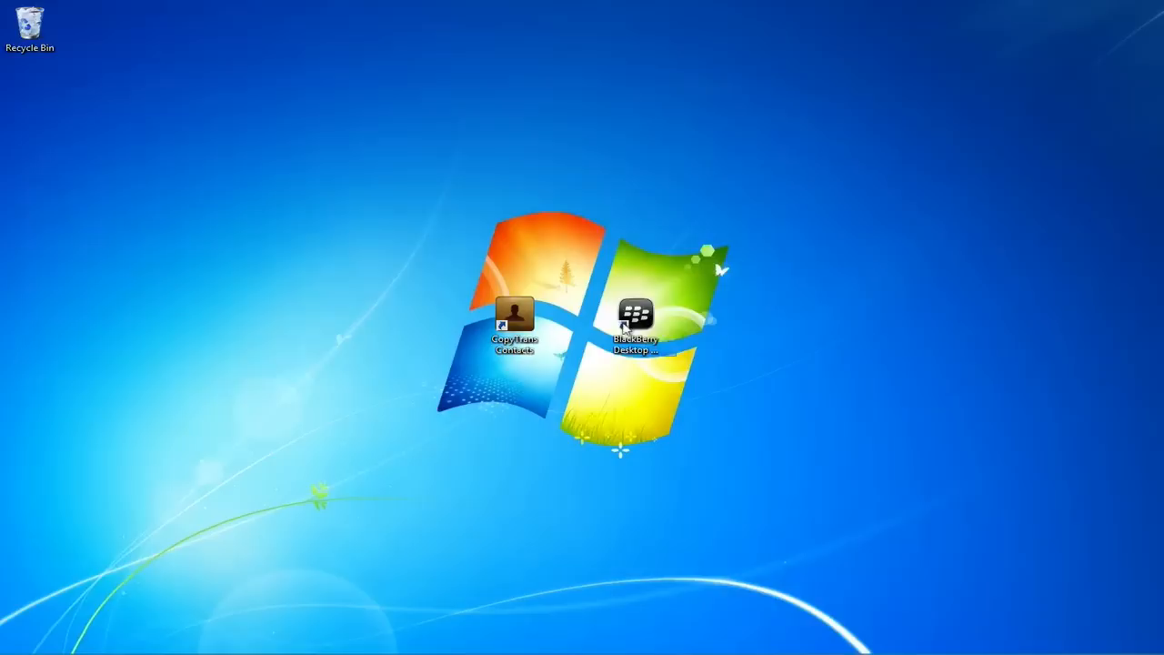
Step: Launch BlackBerry Desktop Software from its desktop shortcut
{"action": "double_click", "coordinate": [636, 313]}
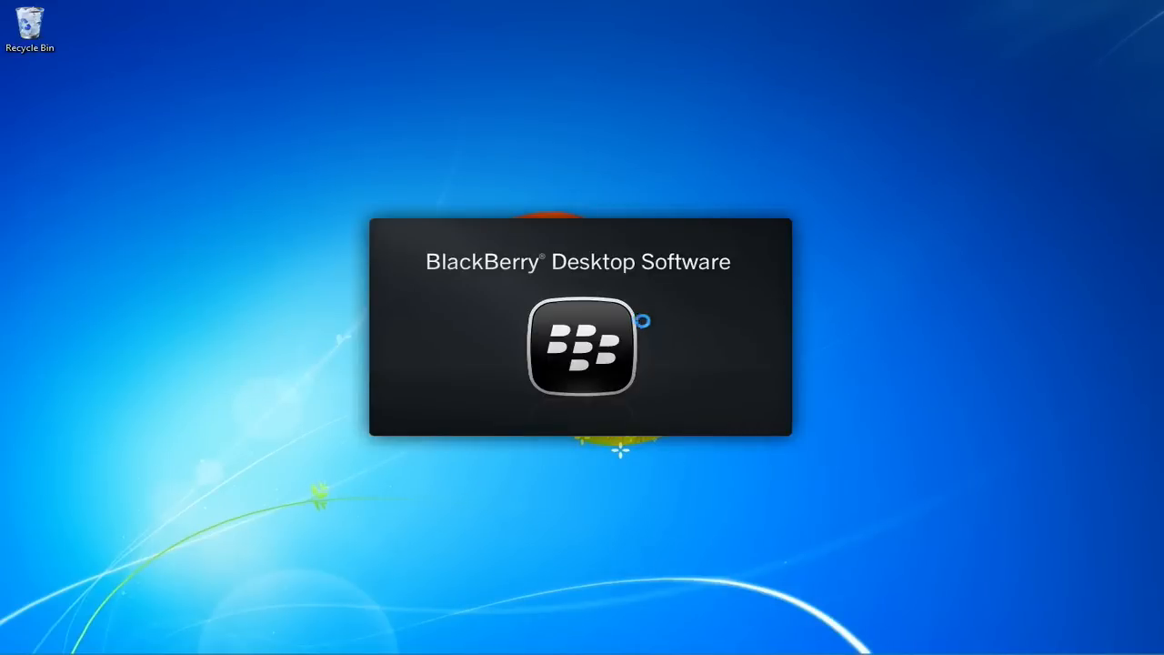
{"action": "mouse_move", "coordinate": [837, 423]}
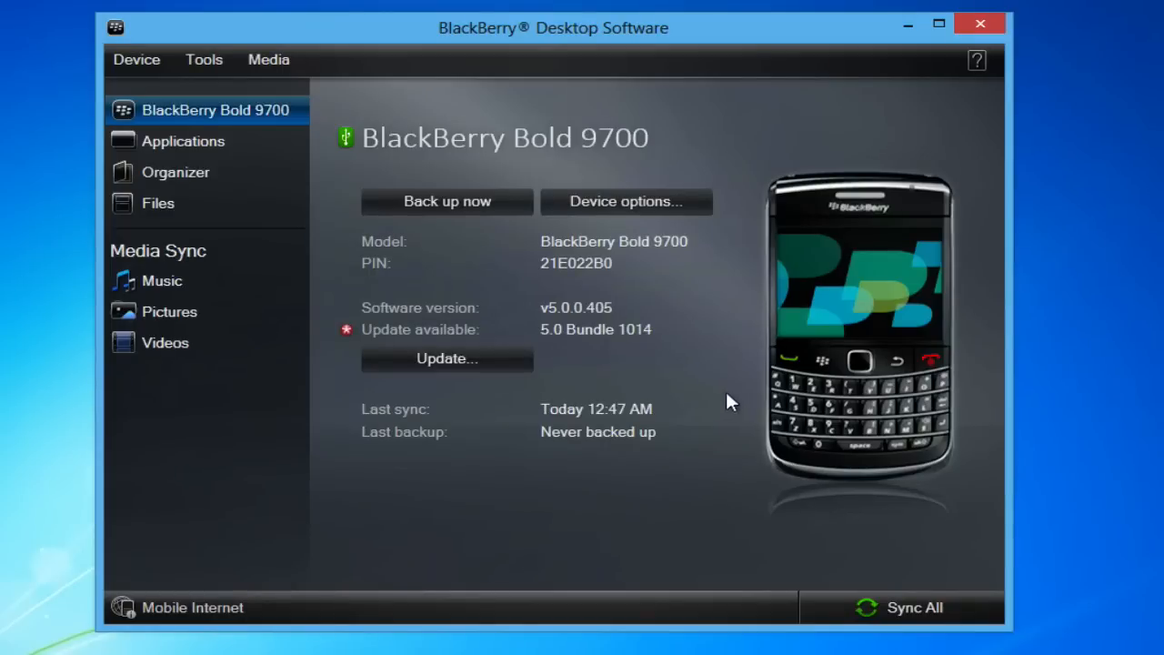
{"action": "mouse_move", "coordinate": [446, 201]}
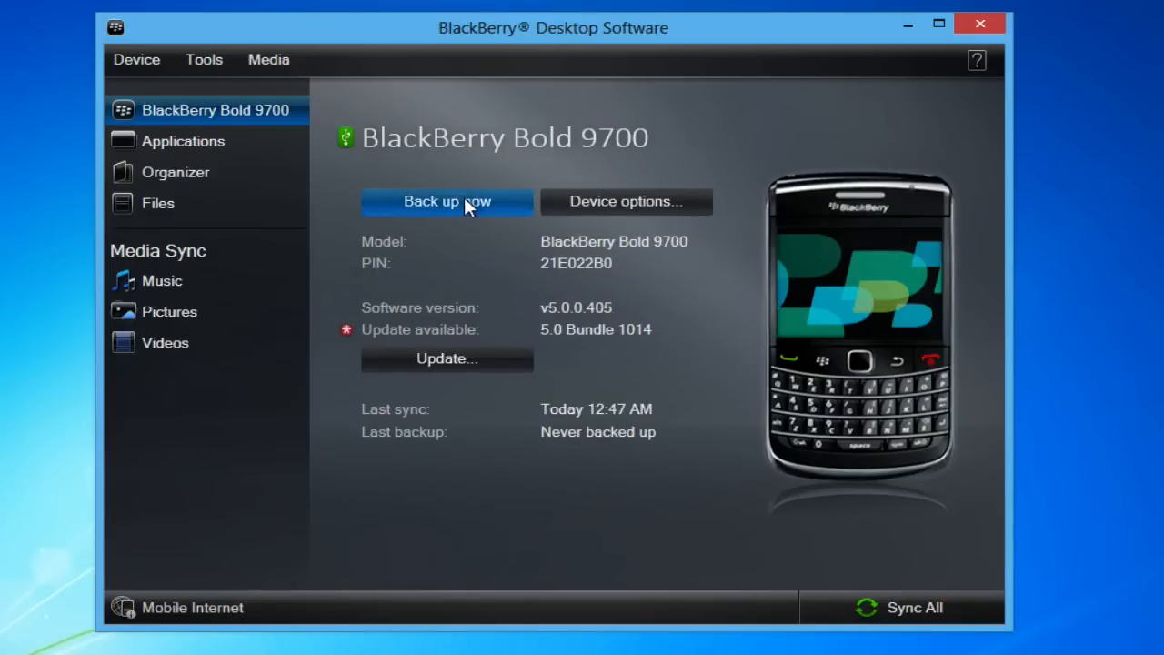
Step: Run a full backup of the BlackBerry Bold 9700 and dismiss the completion notice
{"action": "left_click", "coordinate": [446, 201]}
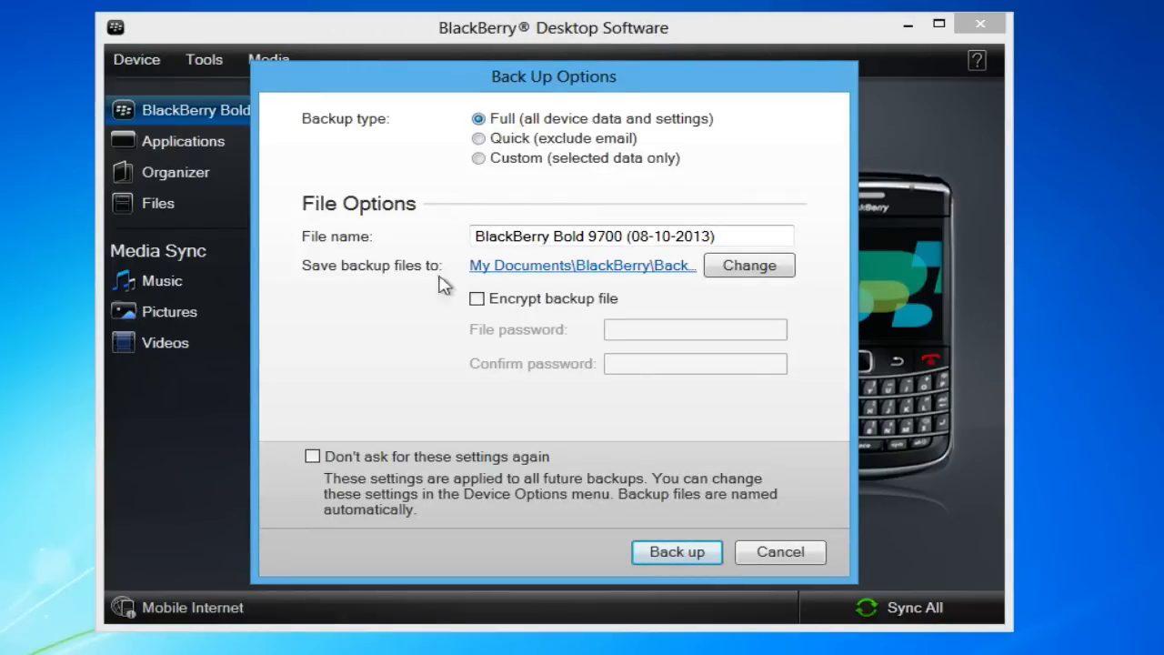
{"action": "left_click", "coordinate": [677, 552]}
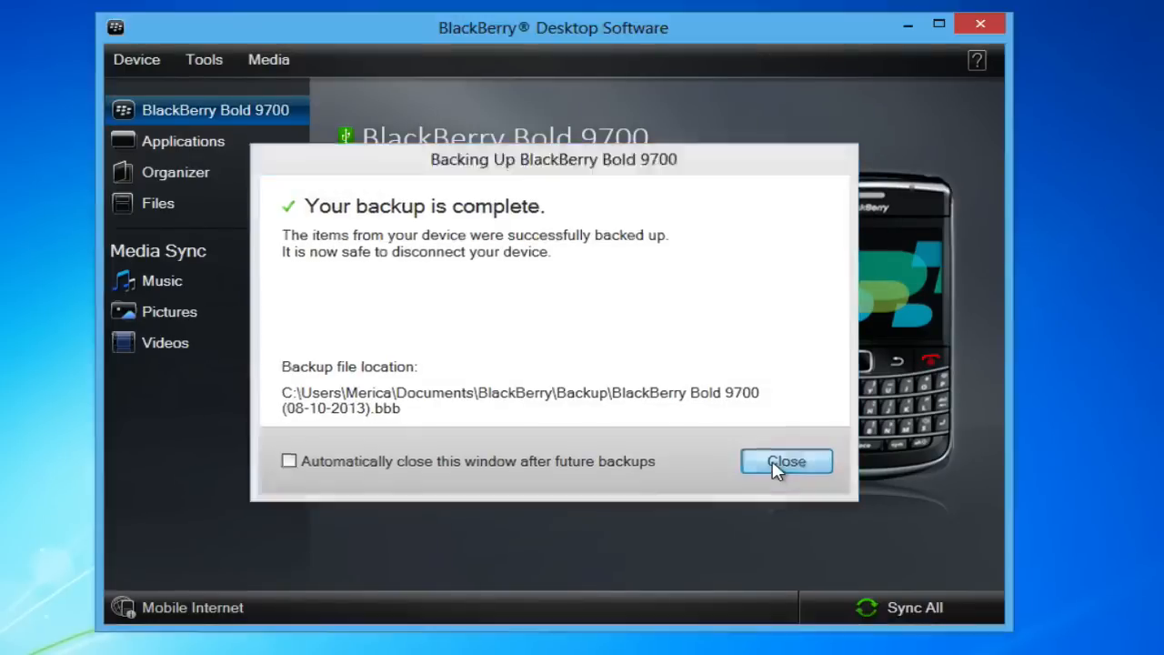
{"action": "left_click", "coordinate": [786, 461]}
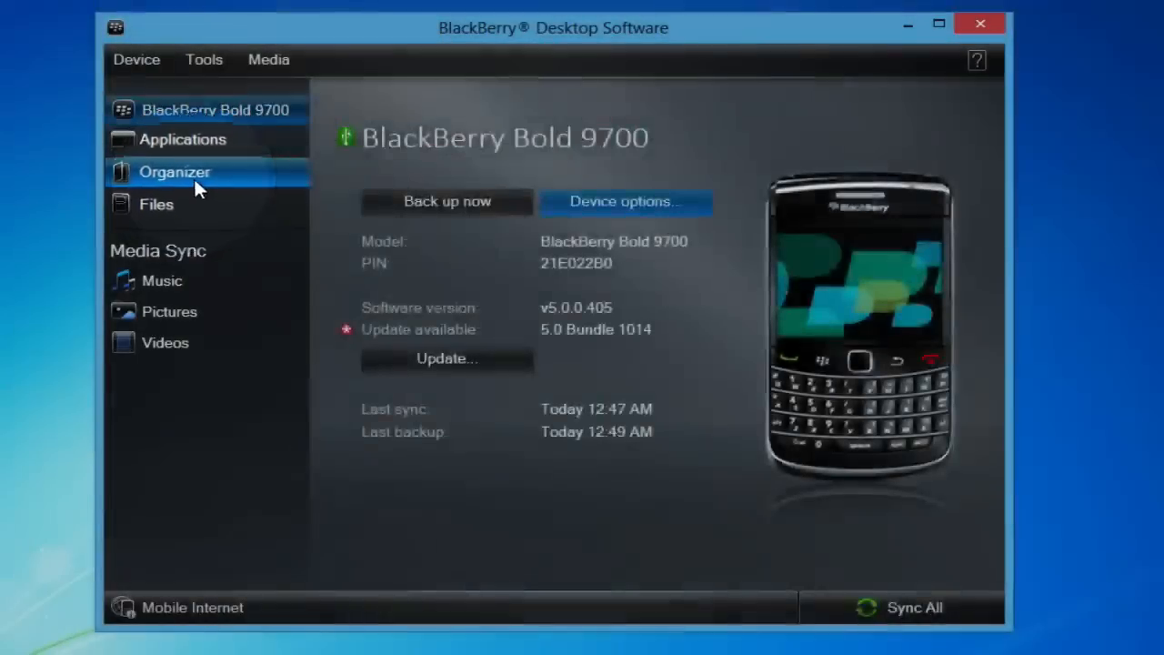
Step: Enable Contacts syncing in the Organizer page and open its Configure settings
{"action": "left_click", "coordinate": [175, 172]}
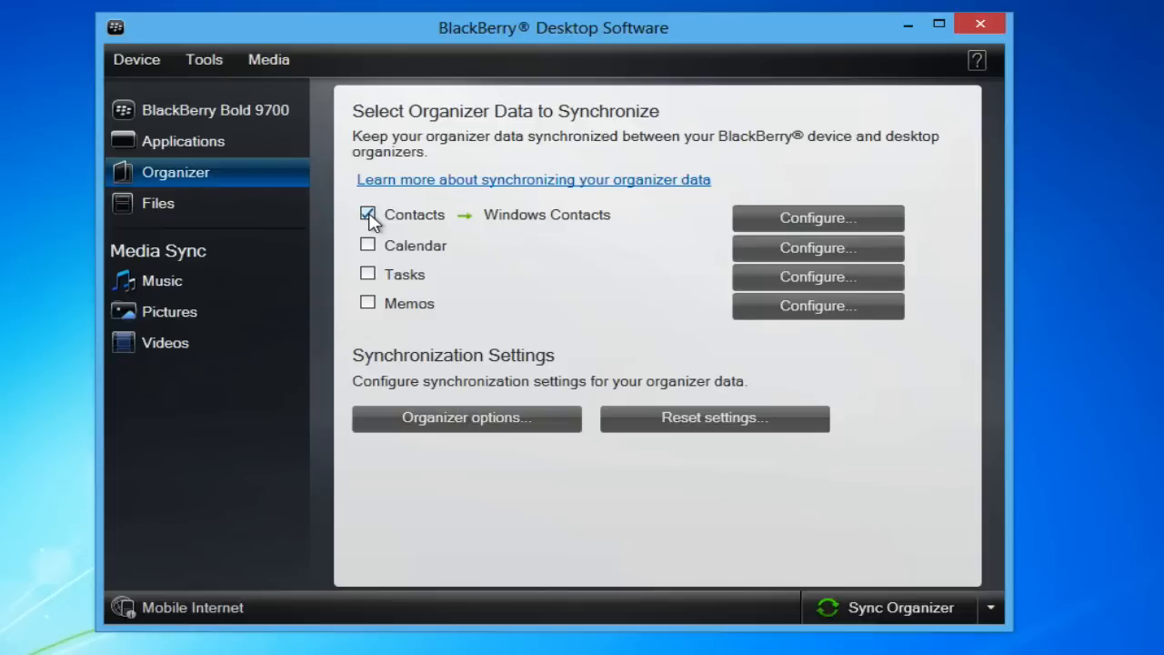
{"action": "left_click", "coordinate": [368, 214]}
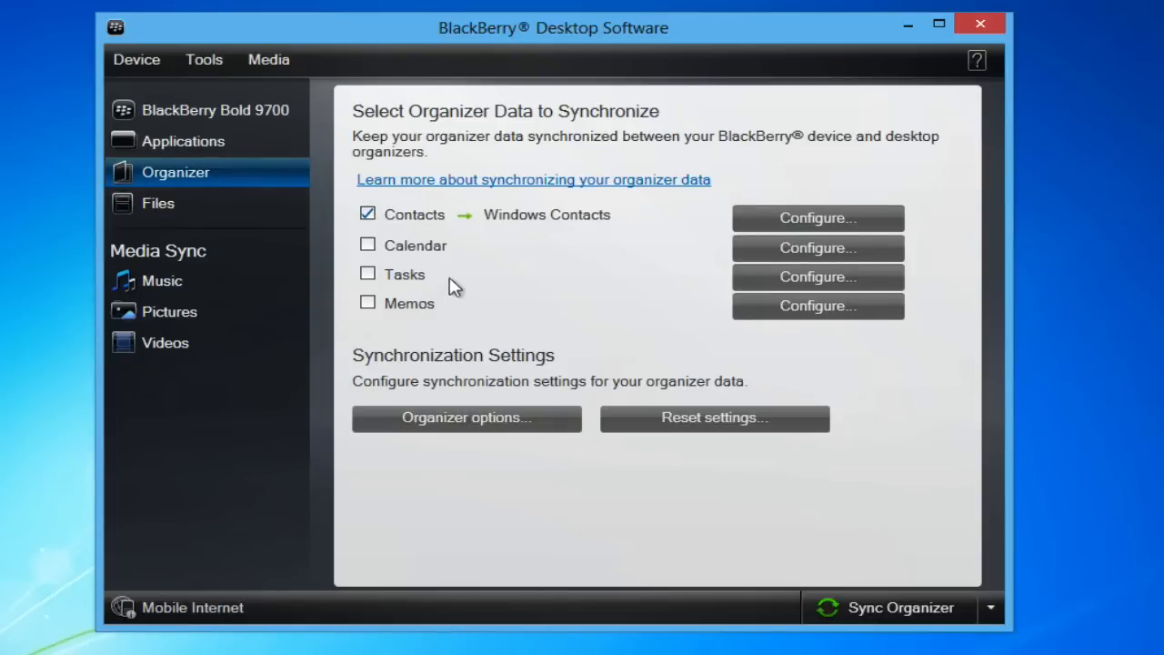
{"action": "left_click", "coordinate": [817, 218]}
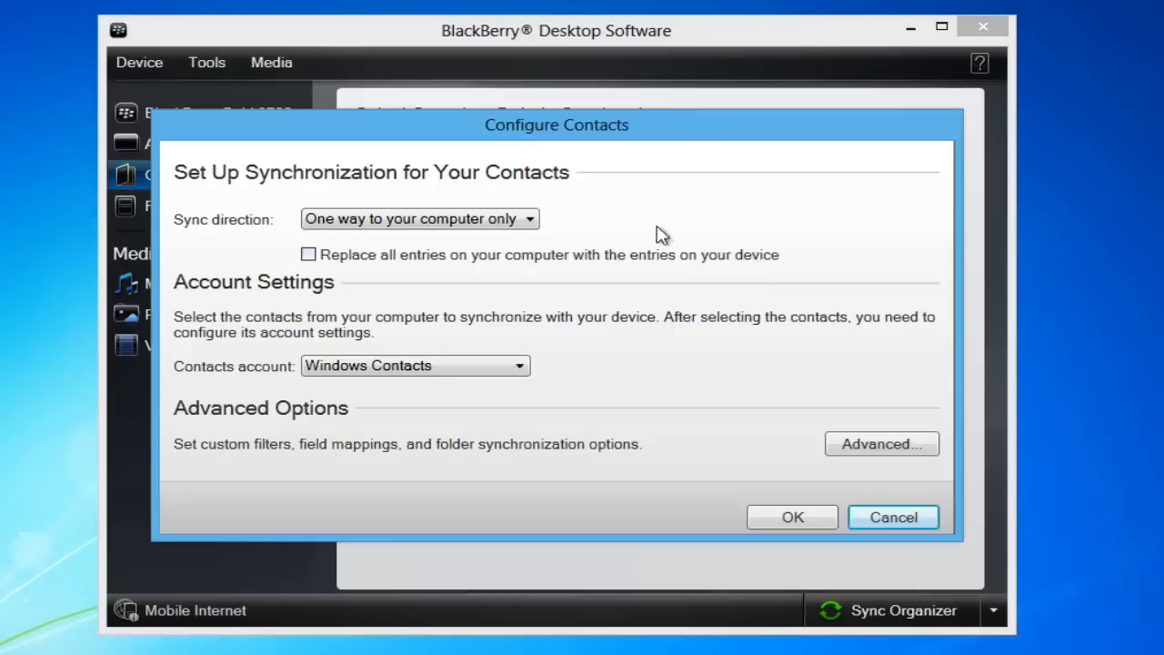
Step: Set contact sync direction to 'One way to your computer only' and confirm with OK
{"action": "left_click", "coordinate": [419, 218]}
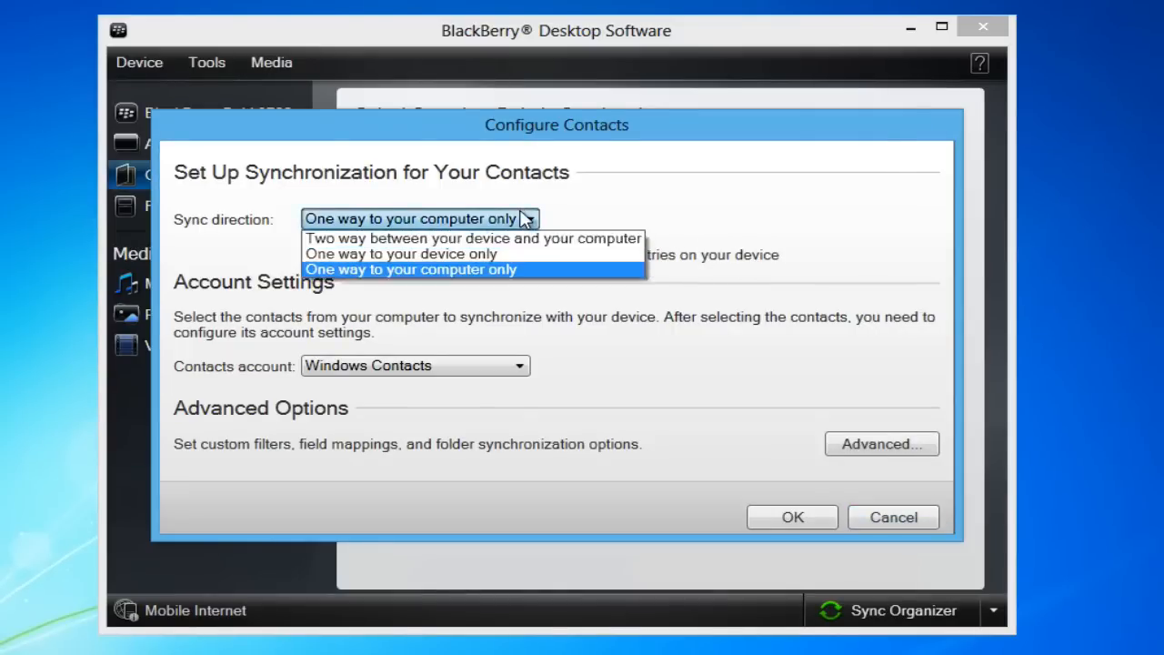
{"action": "mouse_move", "coordinate": [500, 254]}
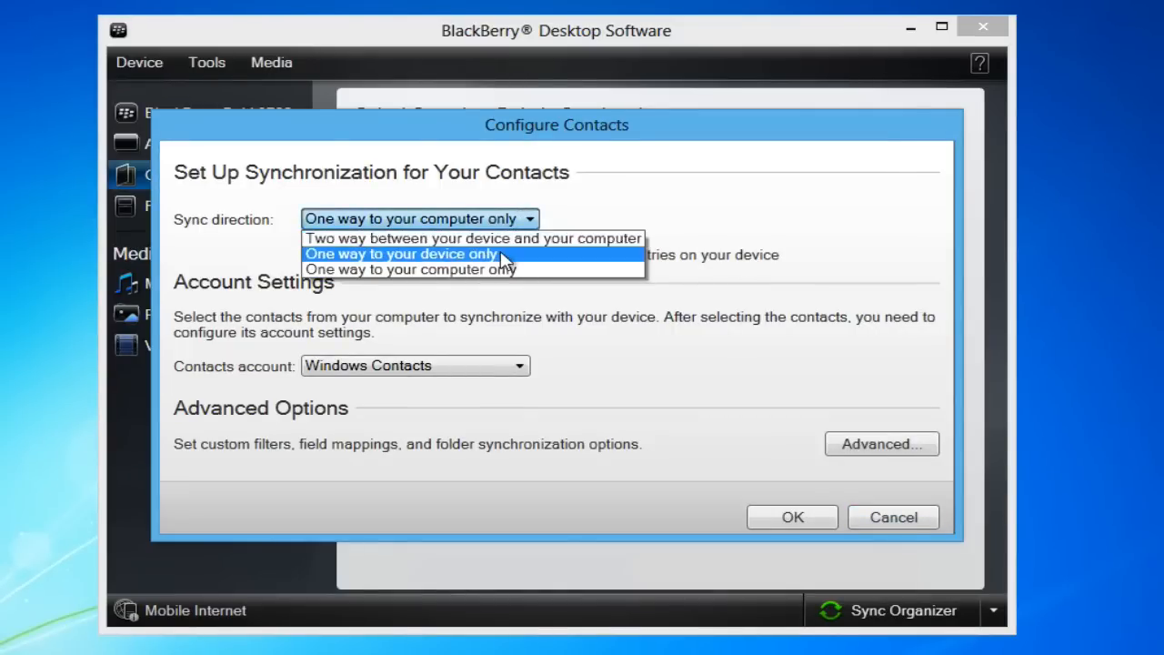
{"action": "left_click", "coordinate": [410, 269]}
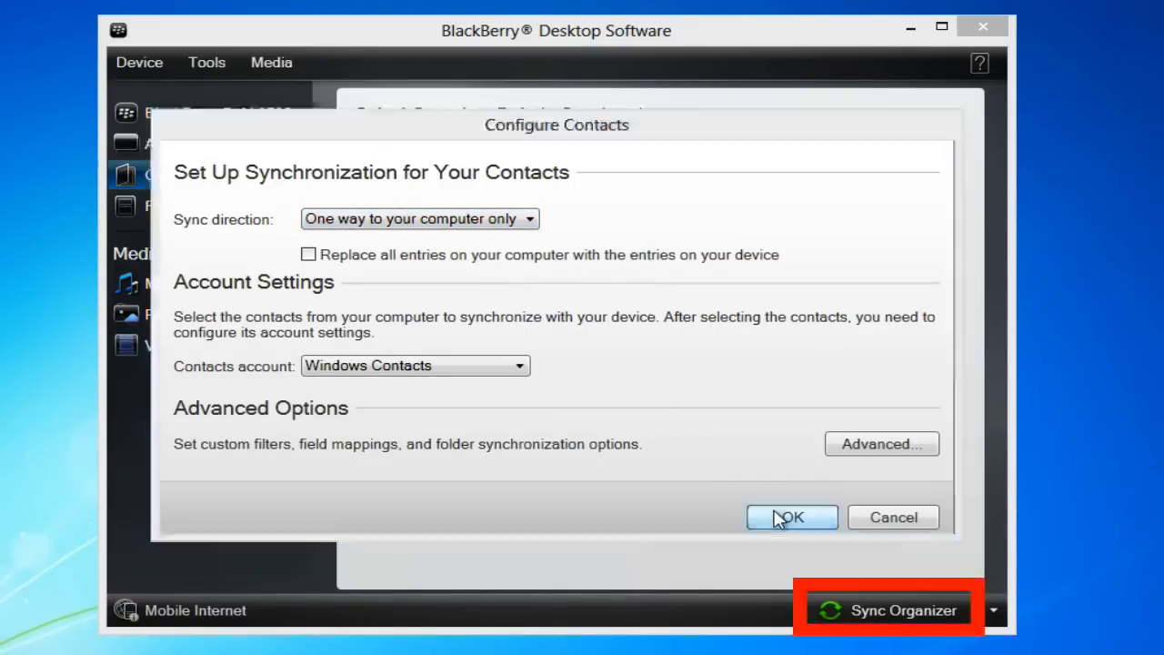
{"action": "left_click", "coordinate": [791, 517]}
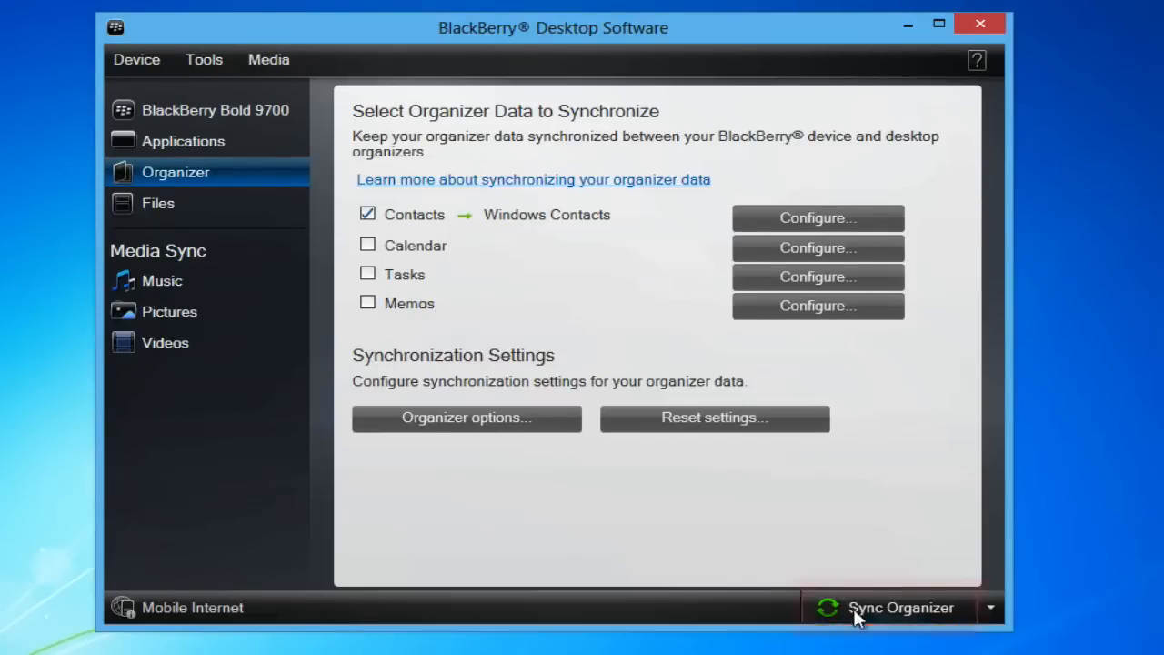
Step: Sync the organizer and approve adding the 19 contacts to the computer
{"action": "left_click", "coordinate": [900, 607]}
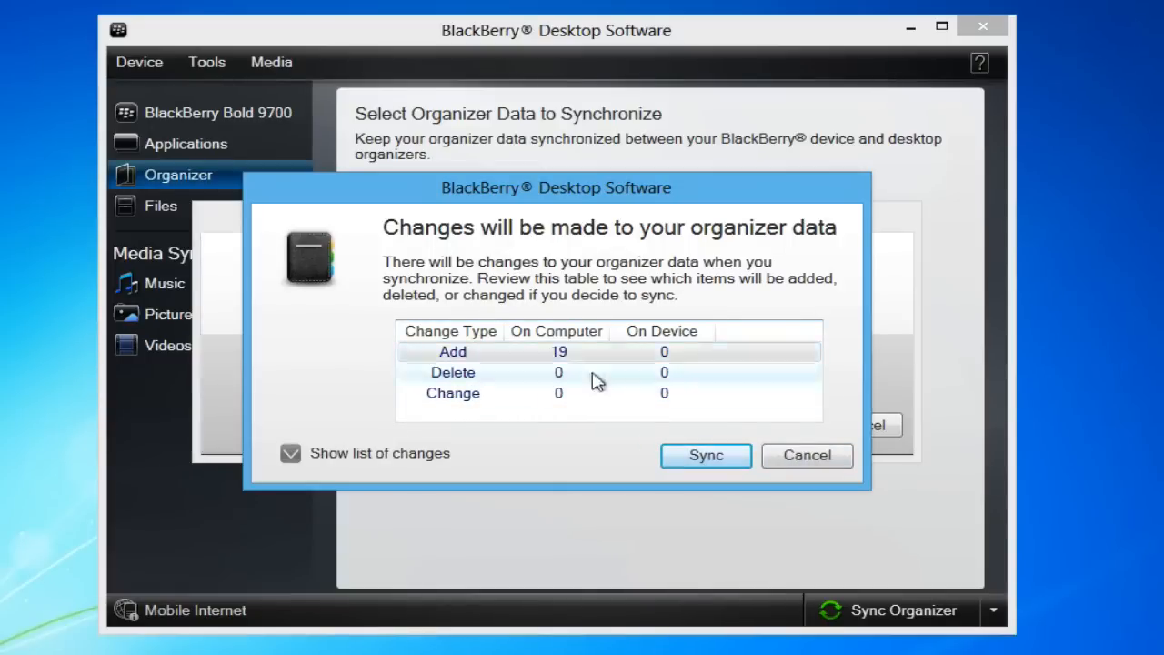
{"action": "left_click", "coordinate": [706, 455]}
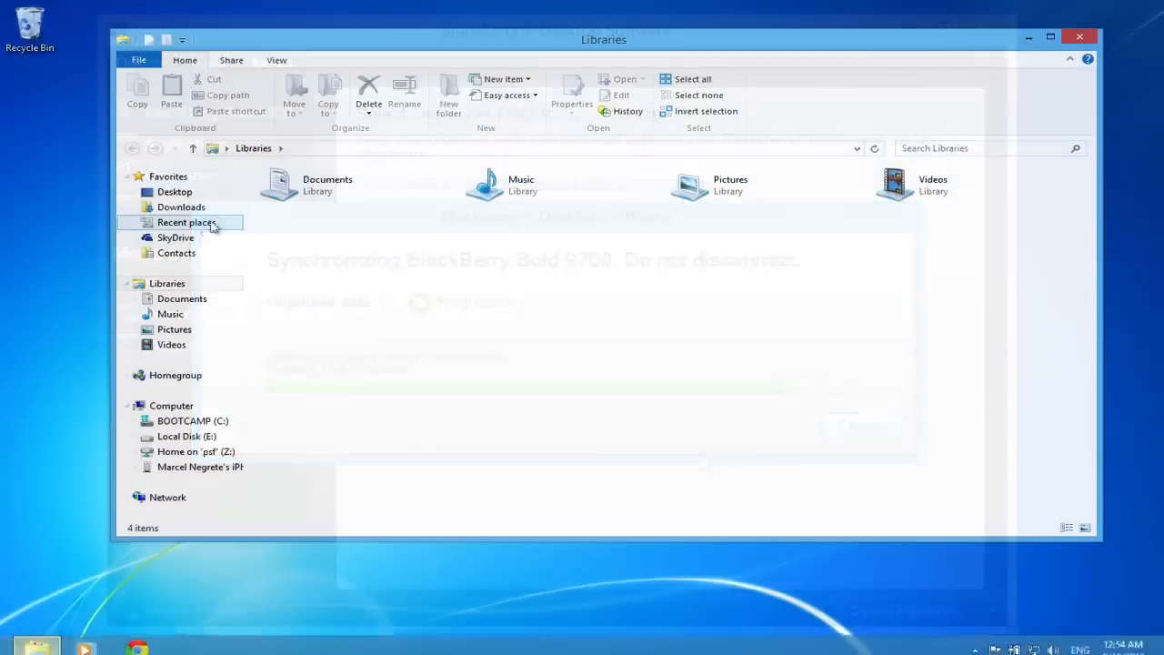
Step: Close the File Explorer and BlackBerry windows to clear the desktop
{"action": "left_click", "coordinate": [177, 252]}
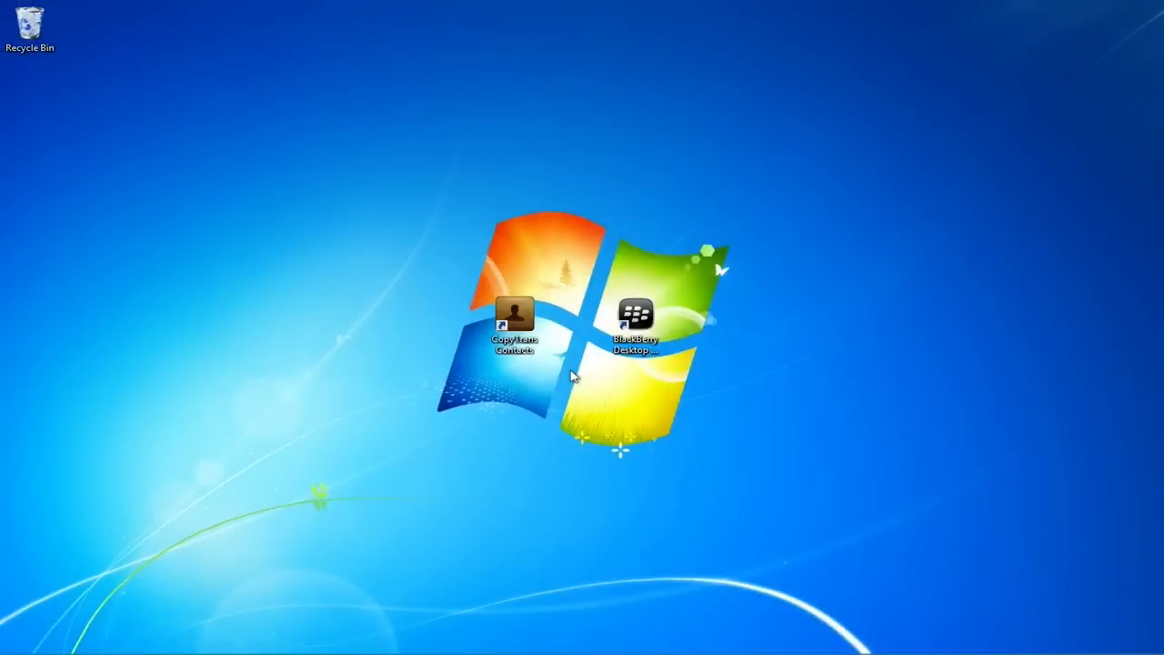
Step: Launch CopyTrans Contacts from its desktop shortcut
{"action": "left_click", "coordinate": [516, 321]}
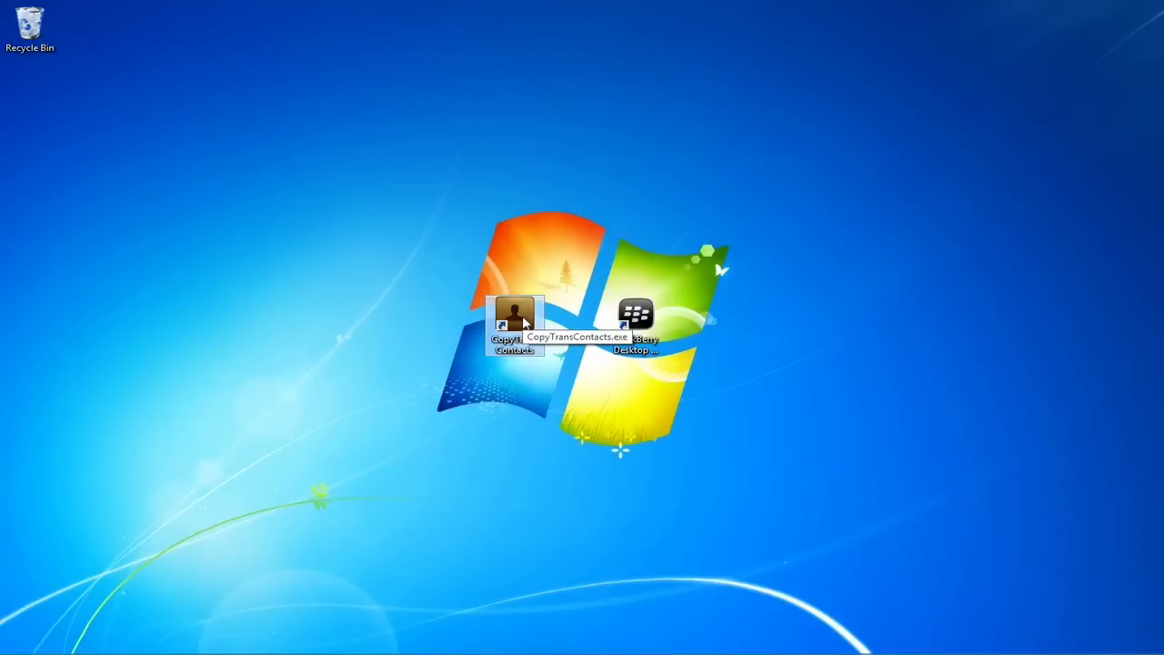
{"action": "double_click", "coordinate": [512, 323]}
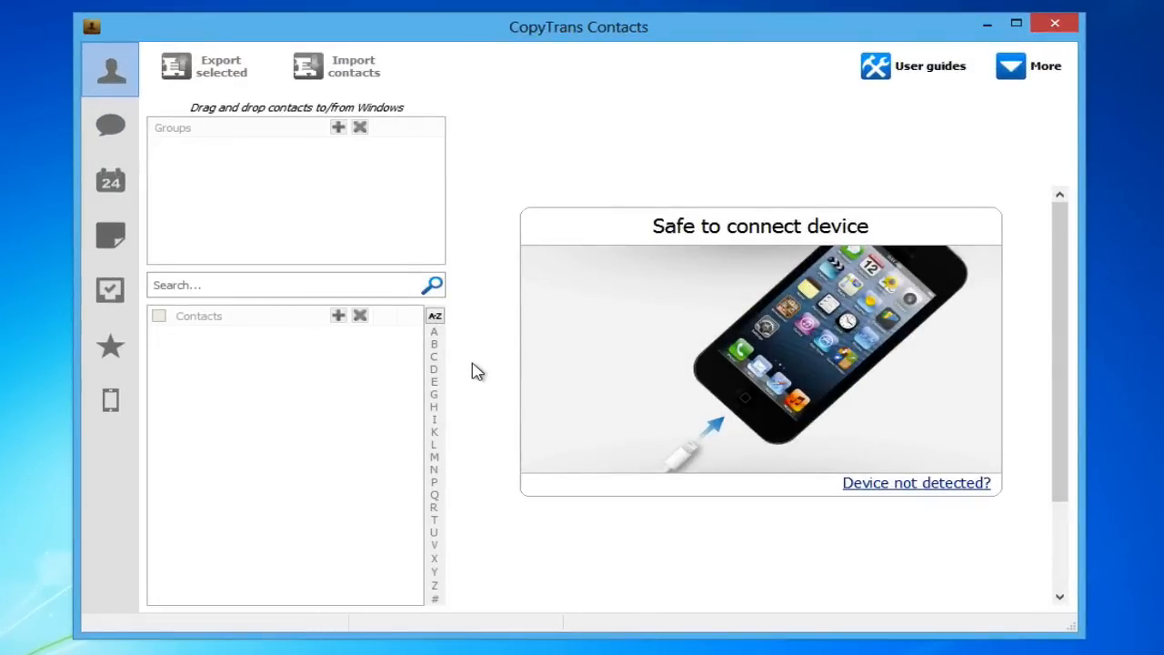
Step: Bring up the Import contacts source picker in CopyTrans Contacts
{"action": "left_click", "coordinate": [337, 66]}
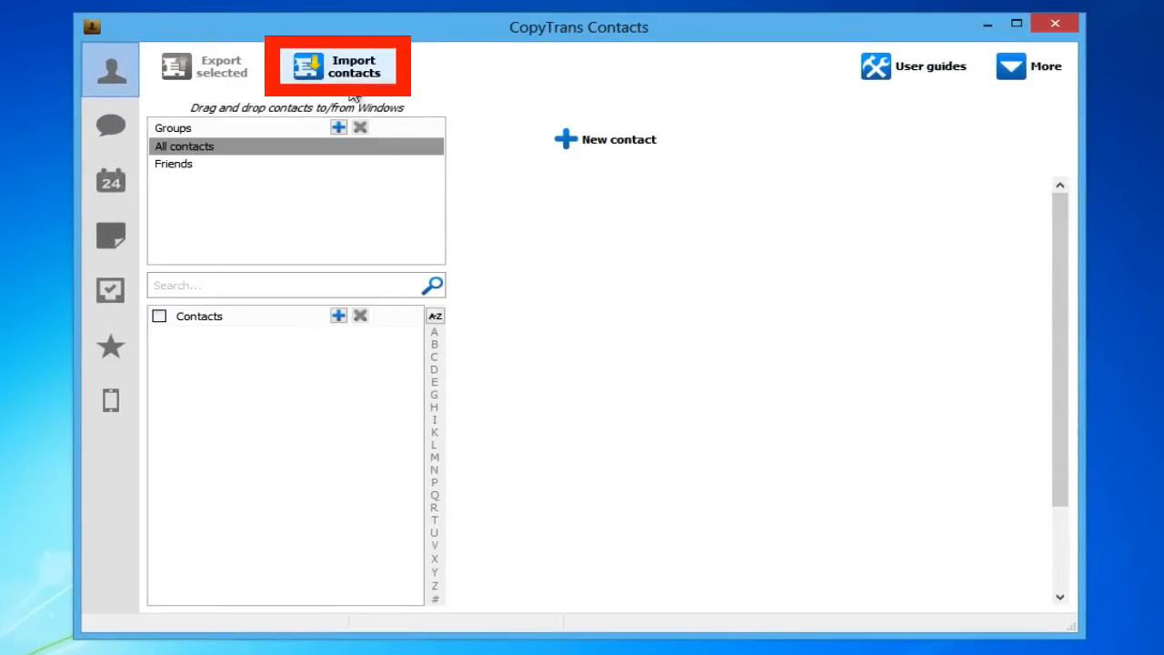
{"action": "left_click", "coordinate": [337, 66]}
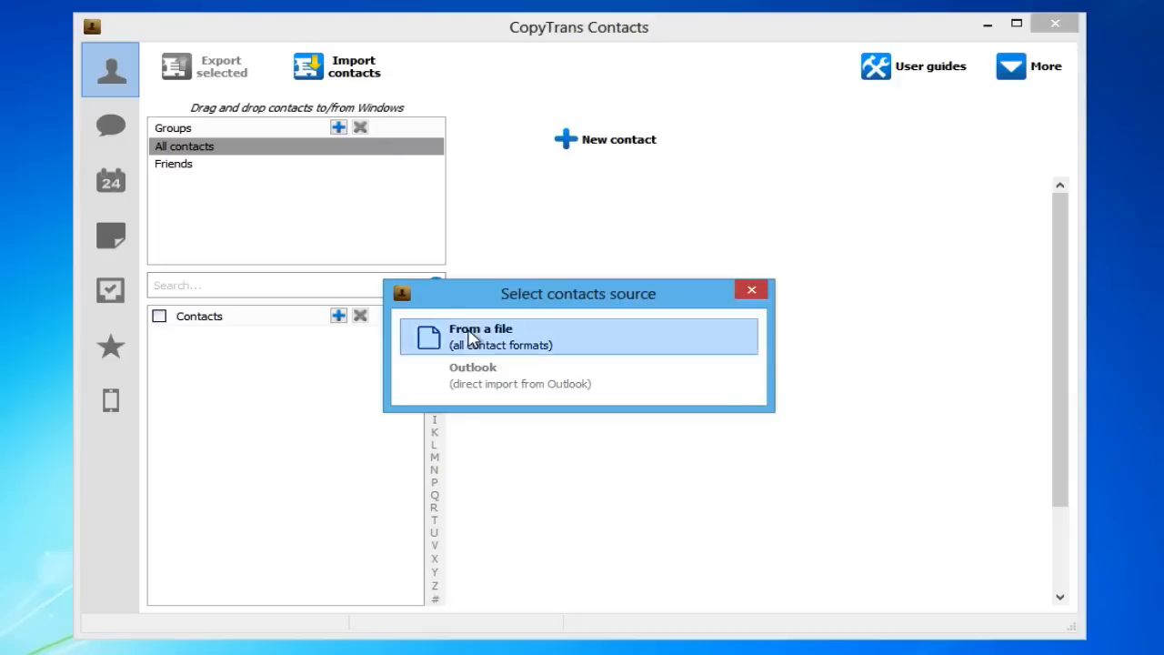
Step: Import all contact files from the Windows Contacts folder into CopyTrans Contacts
{"action": "left_click", "coordinate": [480, 337]}
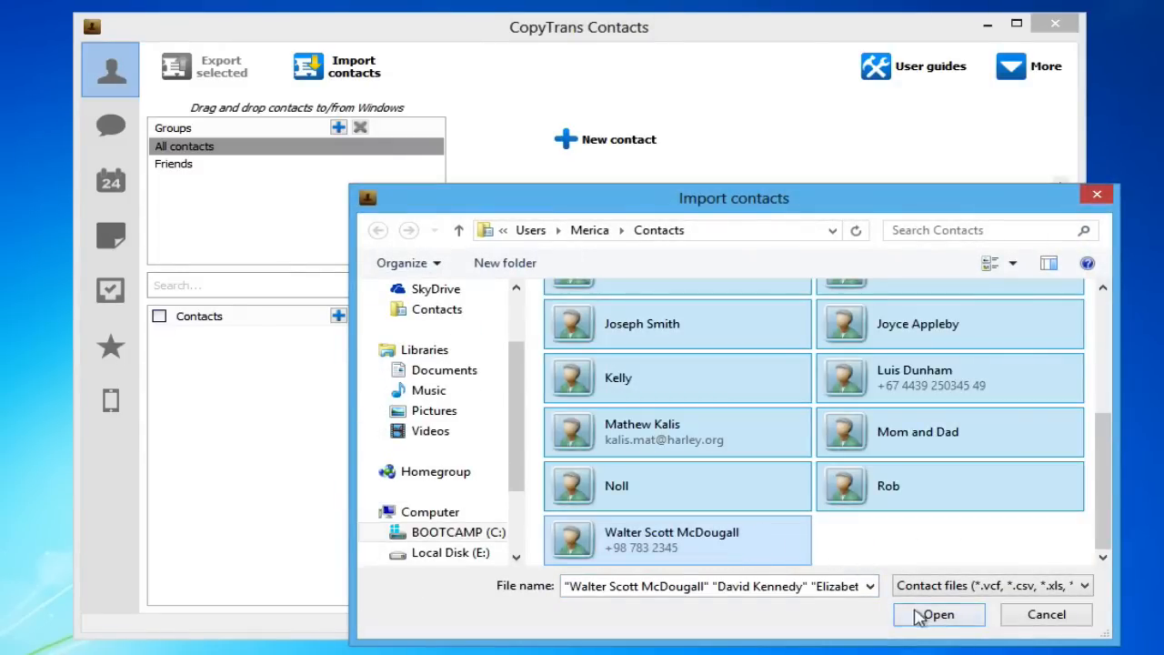
{"action": "left_click", "coordinate": [938, 614]}
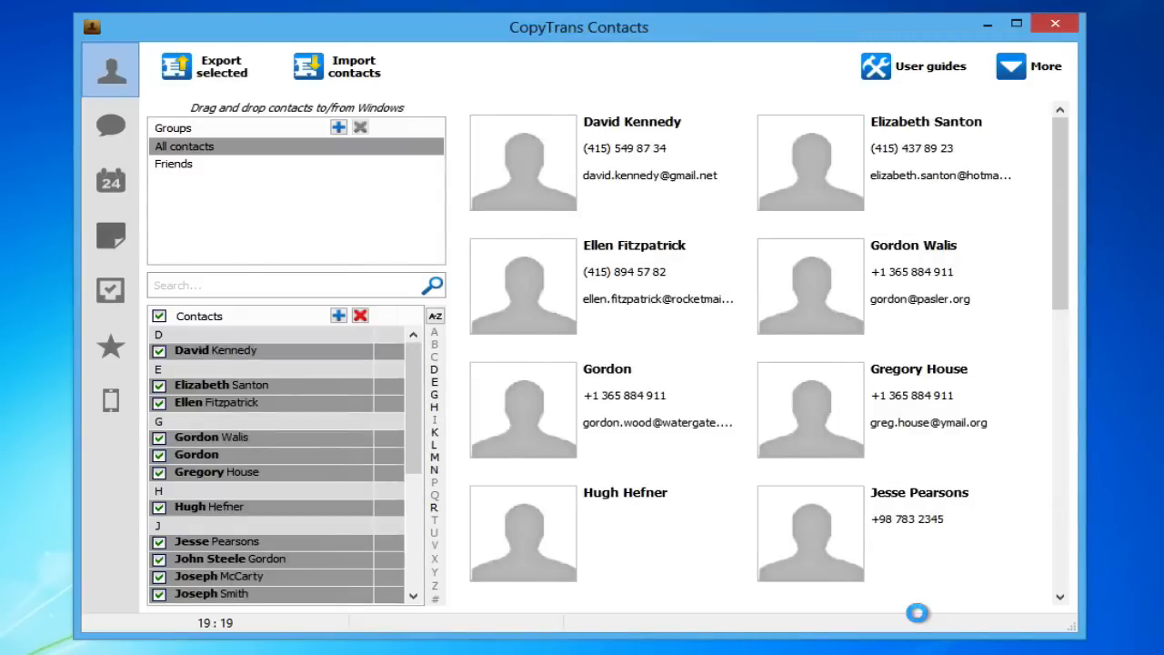